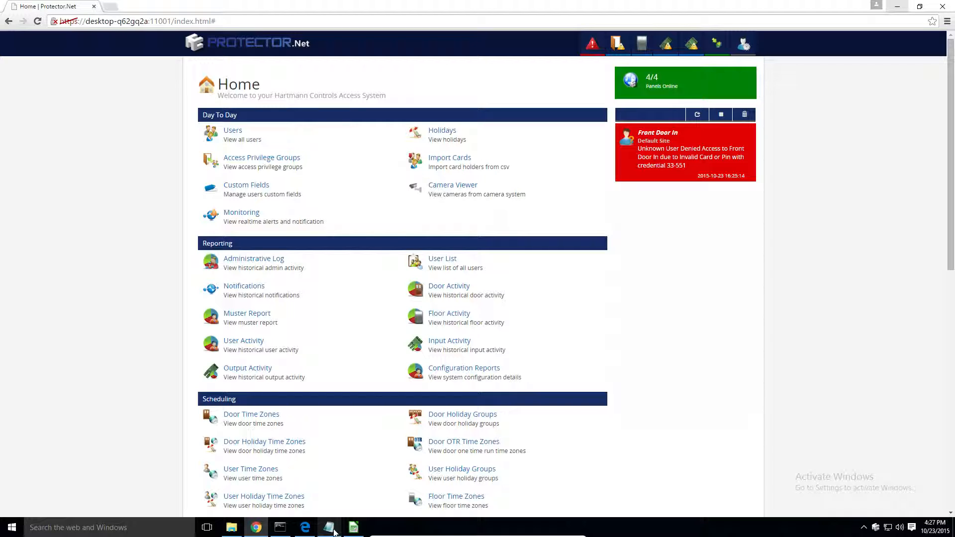
# Bring up the untitled Notepad note with the four cardholder lines (site code 33, cards 551–554)
pyautogui.click(331, 527)
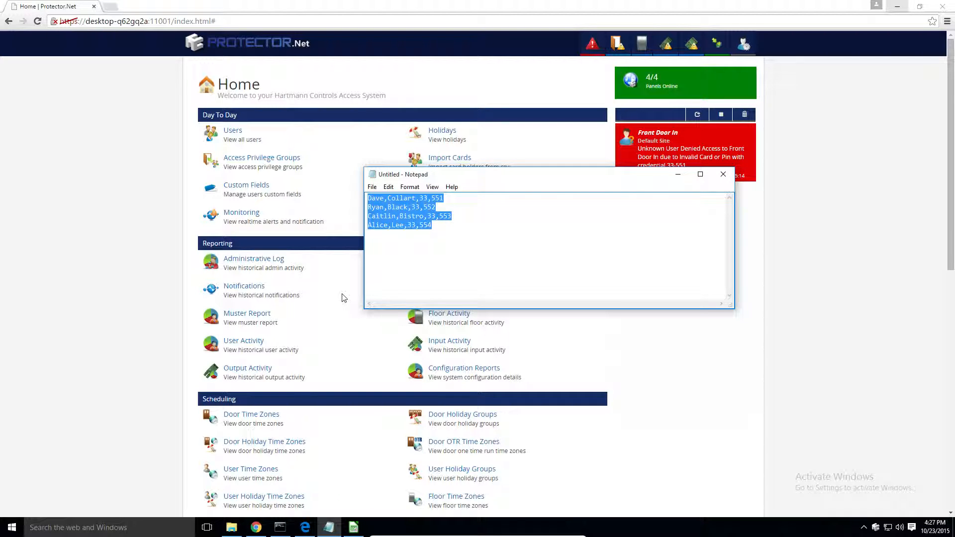
pyautogui.moveTo(310, 222)
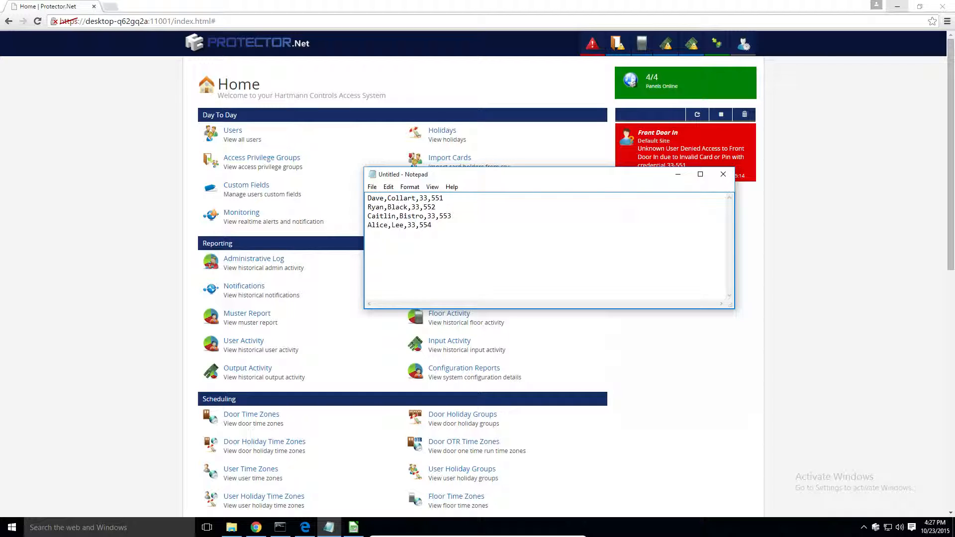
# Save the note to the Desktop as import.csv with the file type set to All Files
pyautogui.click(371, 187)
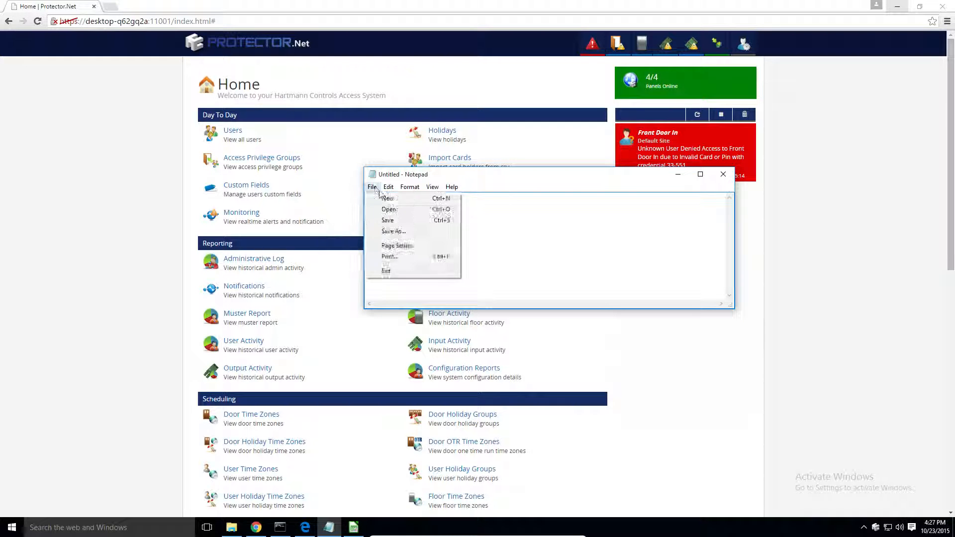
pyautogui.click(393, 231)
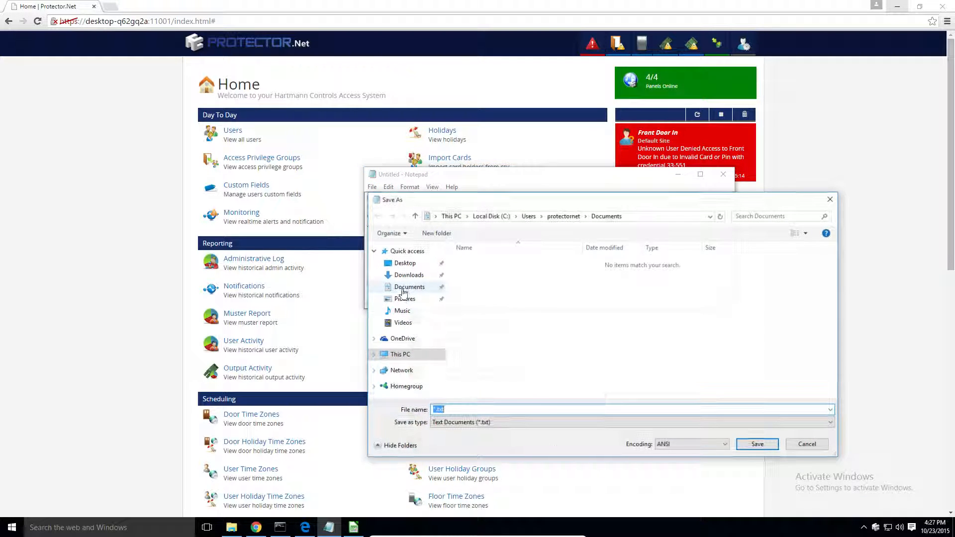
pyautogui.click(630, 421)
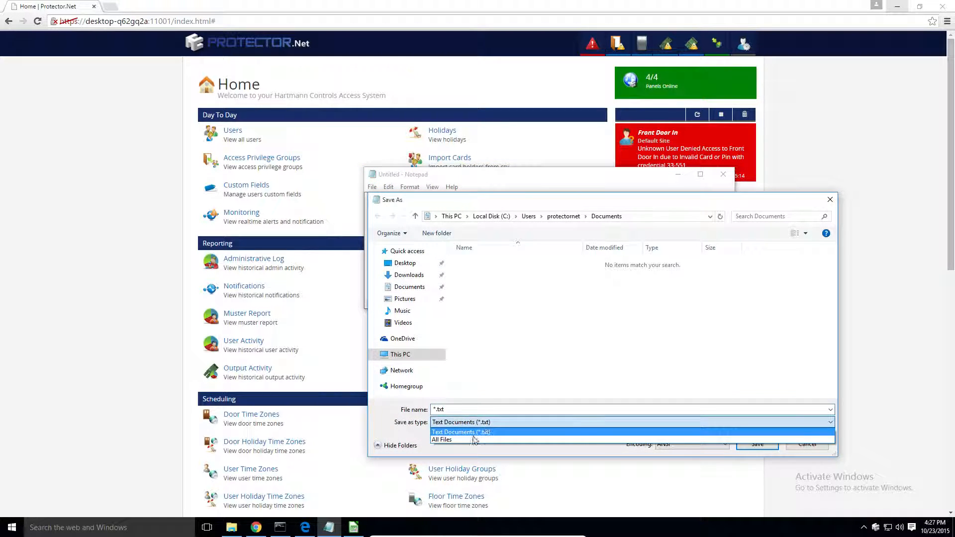
pyautogui.click(442, 440)
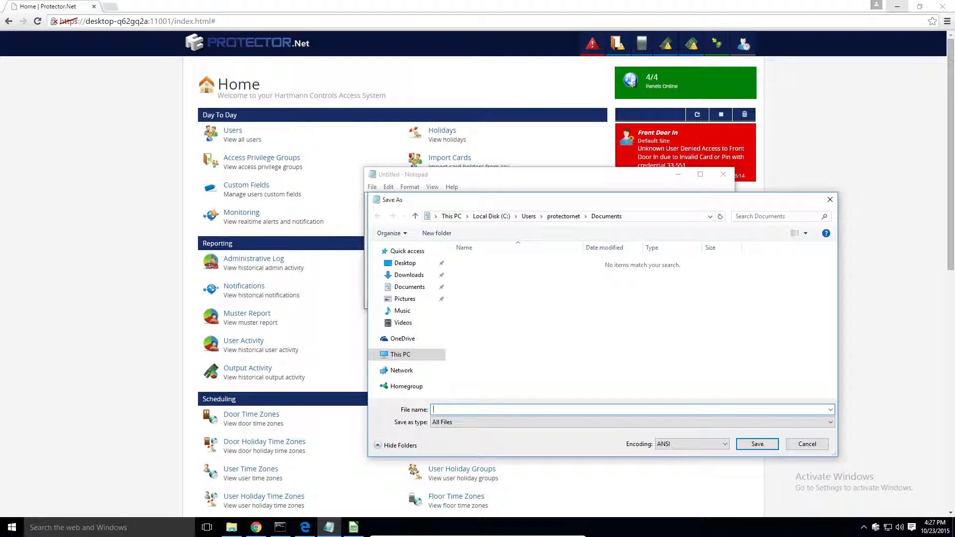
pyautogui.click(405, 263)
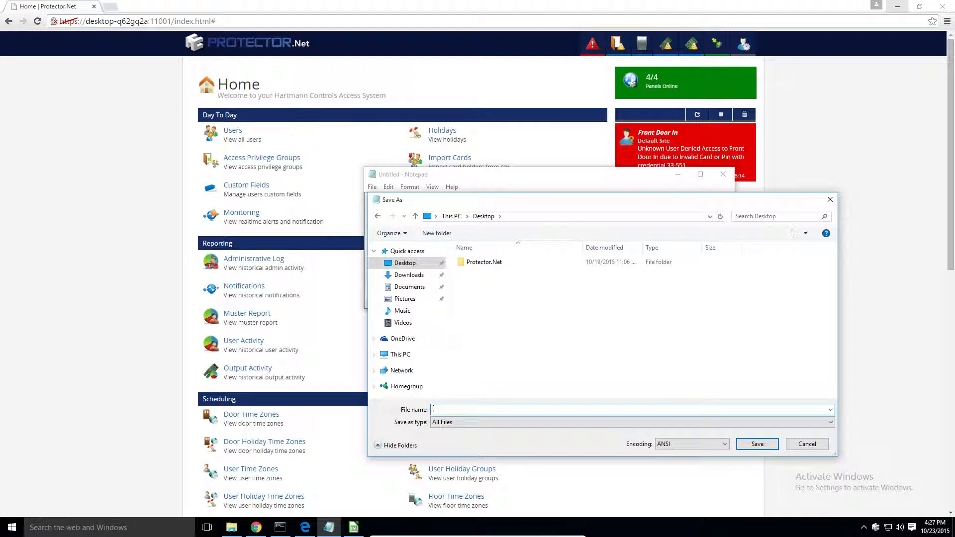
pyautogui.write('import.cs')
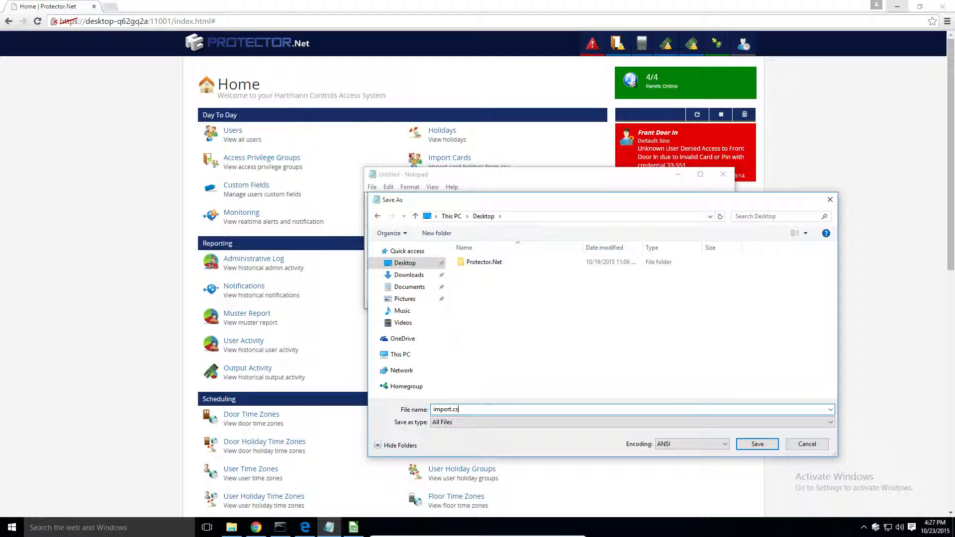
pyautogui.click(757, 444)
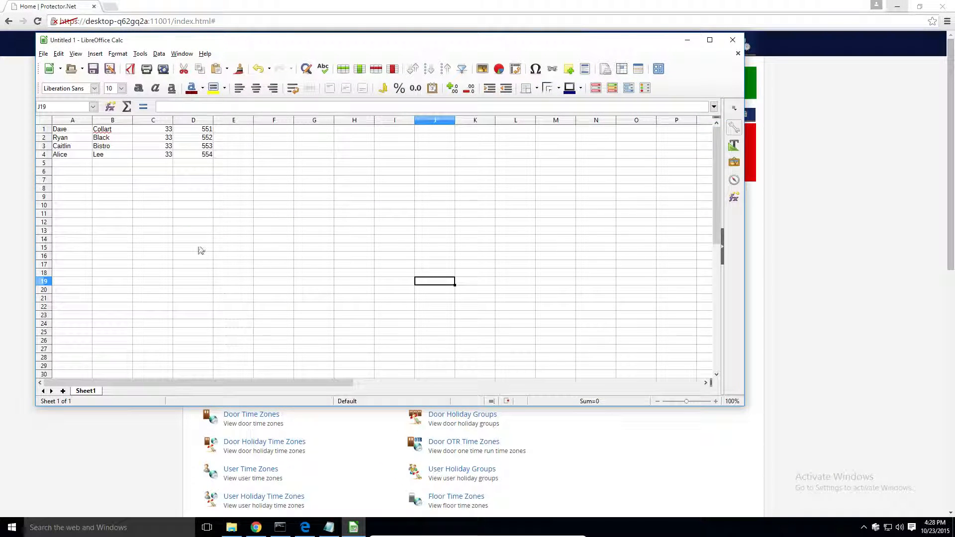
# Check in Calc that first and last names sit in separate columns, then return to Protector.Net
pyautogui.click(112, 128)
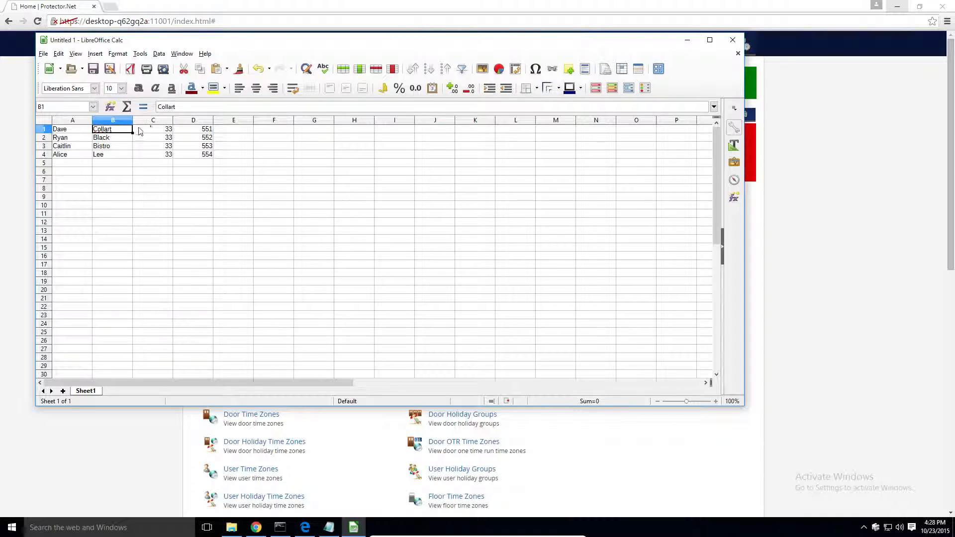
pyautogui.moveTo(138, 130)
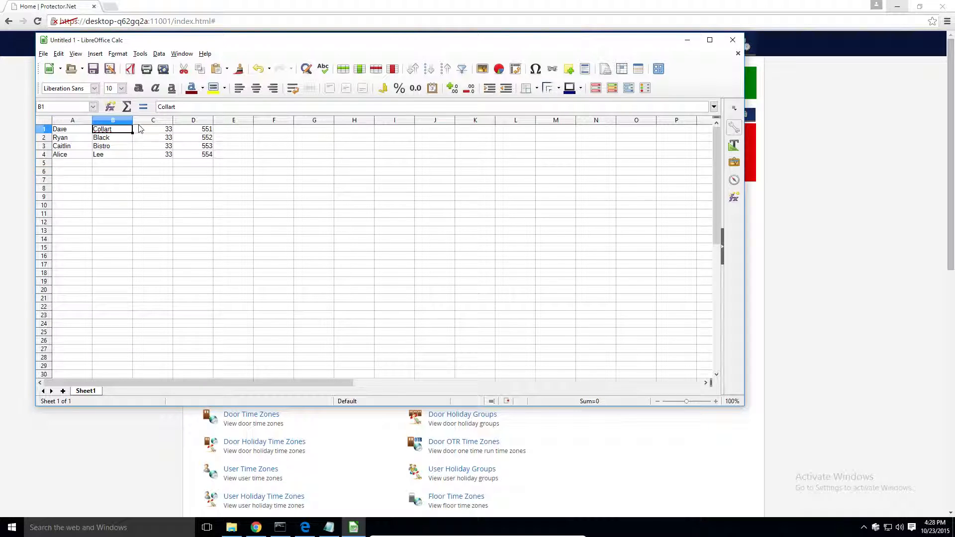
pyautogui.click(314, 239)
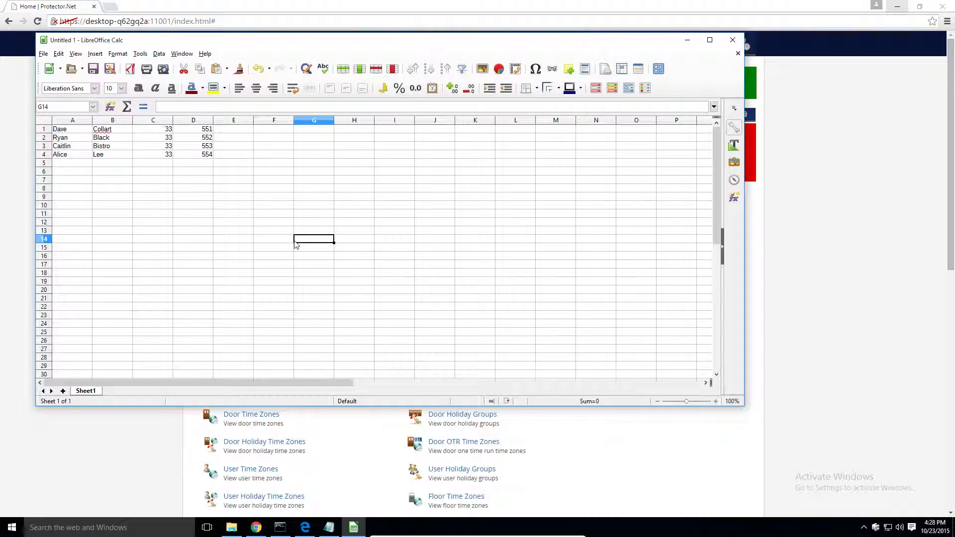
pyautogui.click(71, 128)
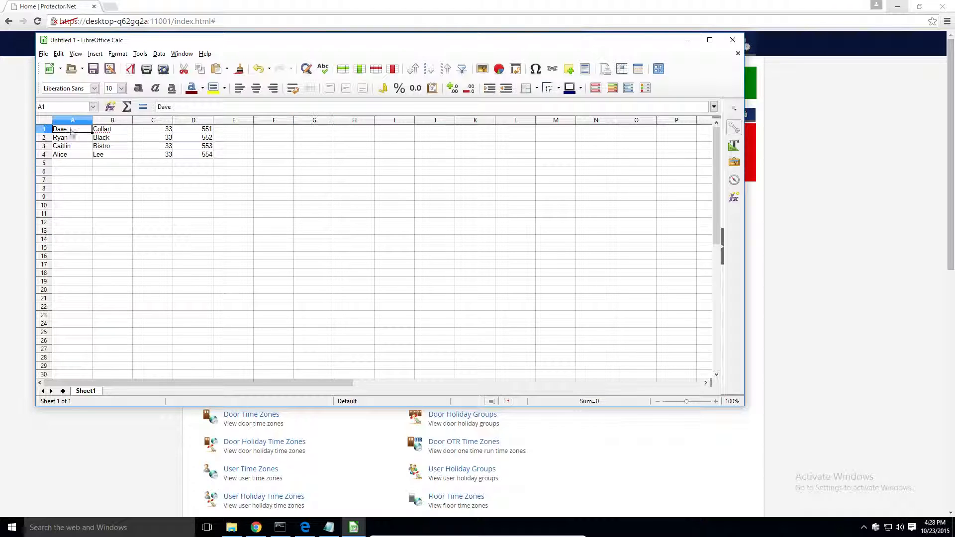
pyautogui.click(72, 137)
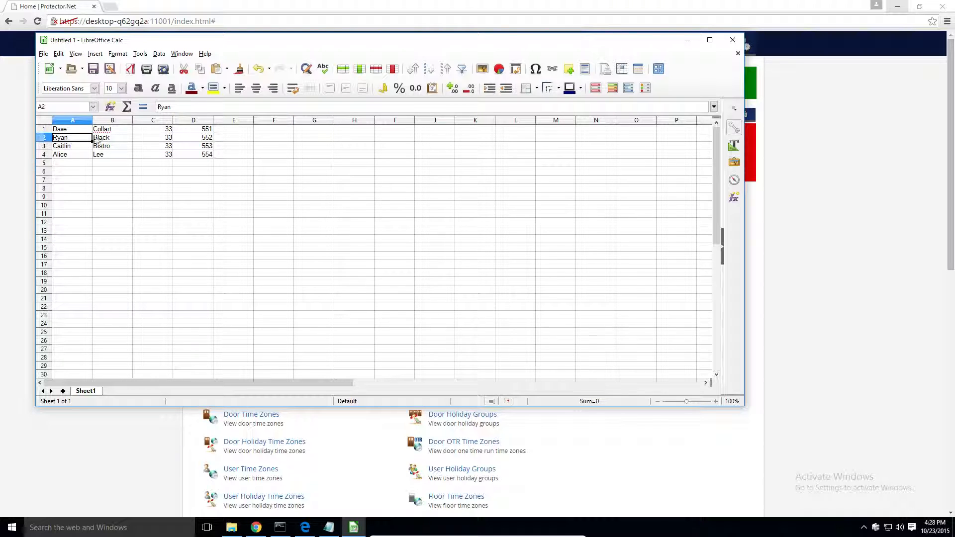
pyautogui.click(59, 154)
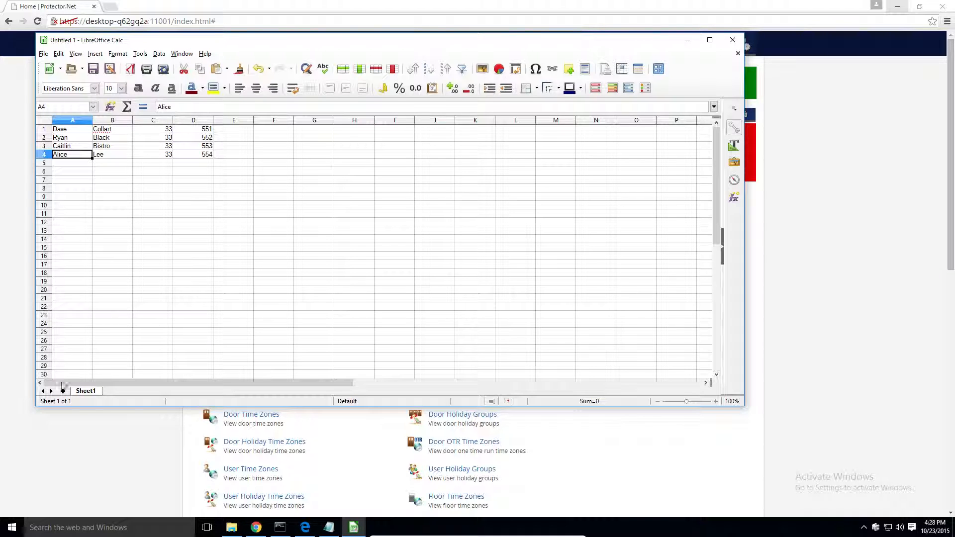
pyautogui.click(738, 40)
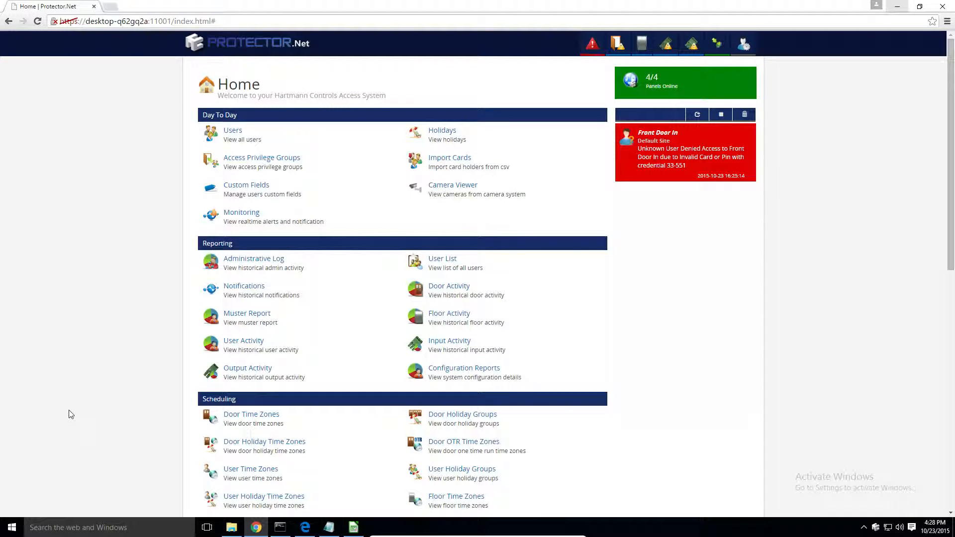
pyautogui.moveTo(166, 231)
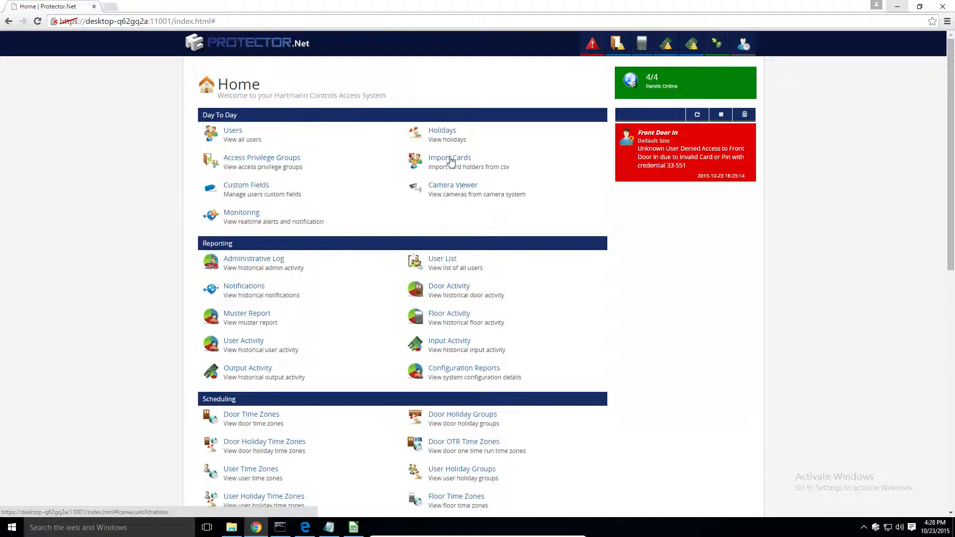
# Select import.csv as the file on the Import Cards page
pyautogui.click(449, 157)
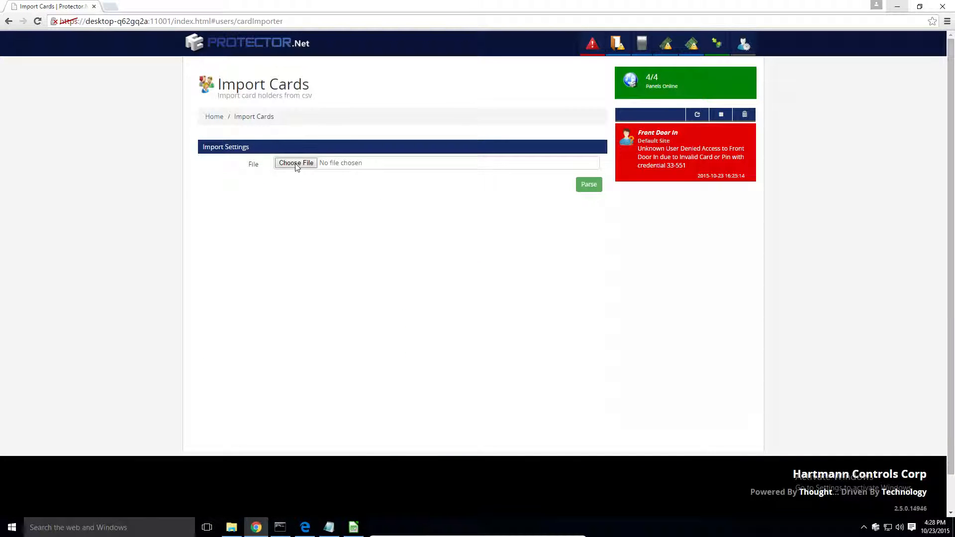
pyautogui.click(297, 162)
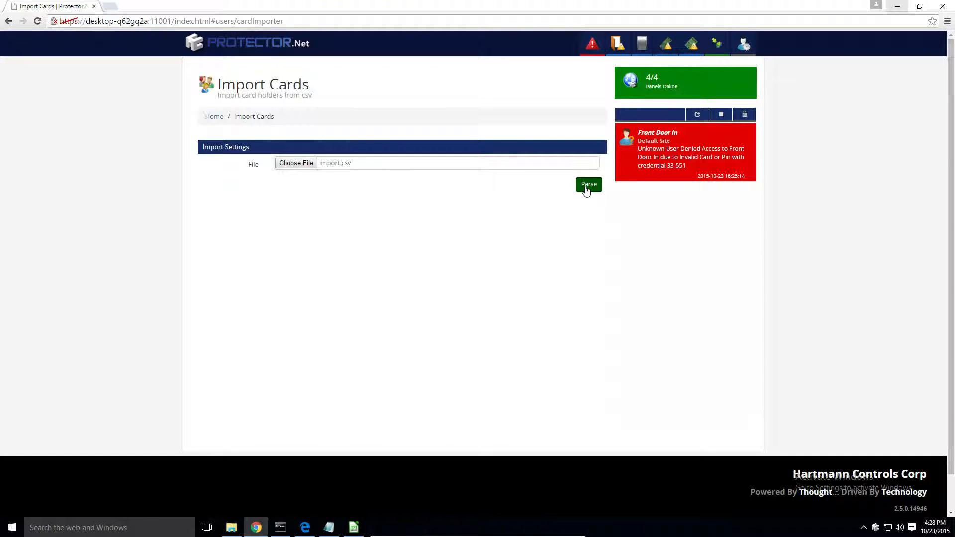
# Parse import.csv into a four-cardholder preview and check the Exterior Always Access group
pyautogui.click(589, 185)
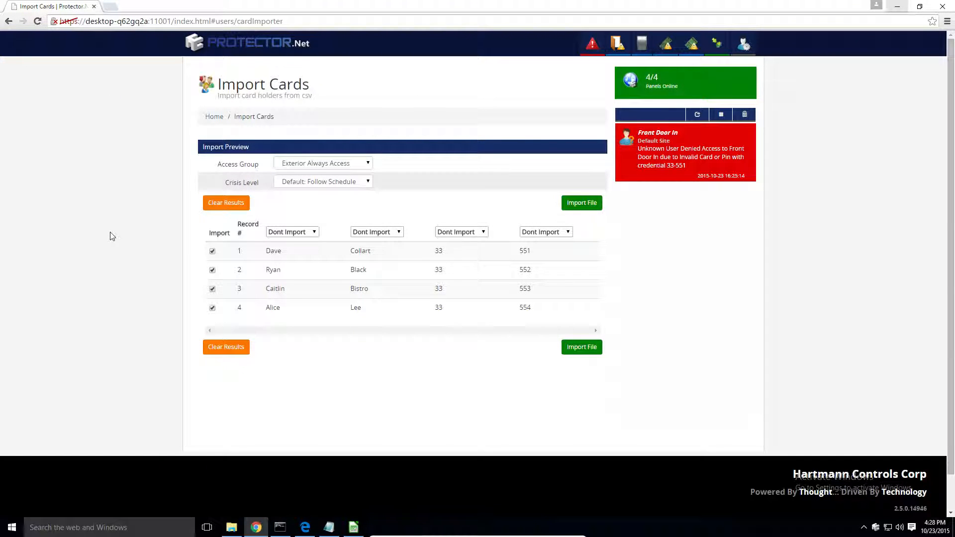
pyautogui.moveTo(136, 244)
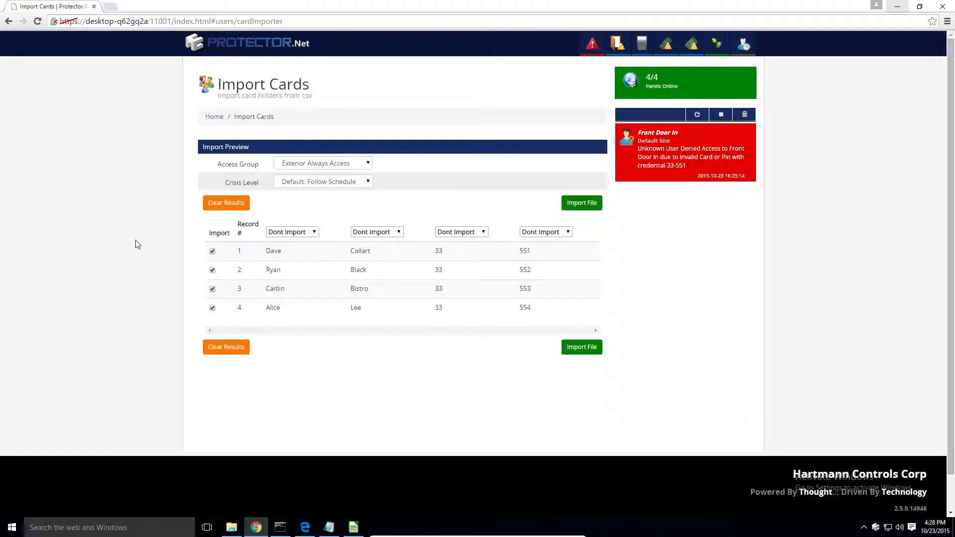
pyautogui.moveTo(152, 262)
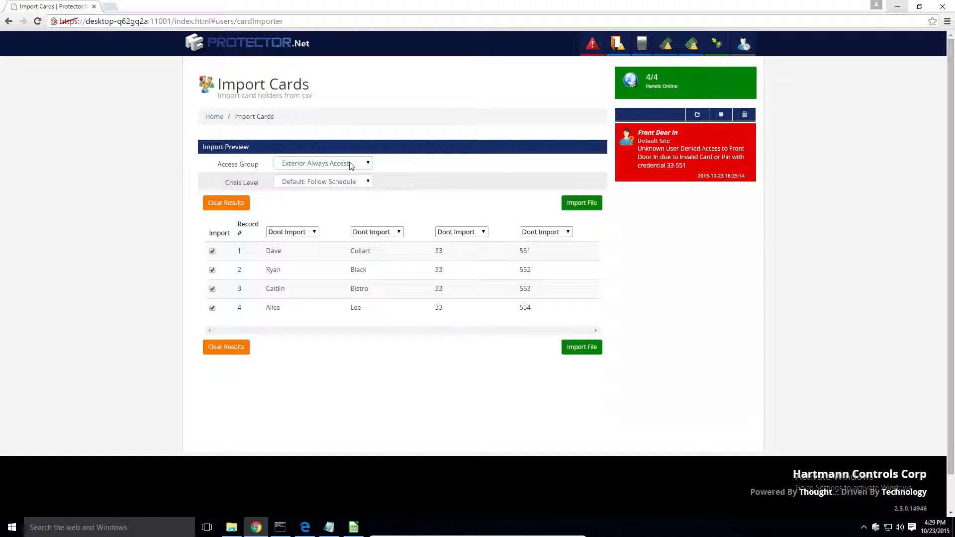
pyautogui.click(323, 162)
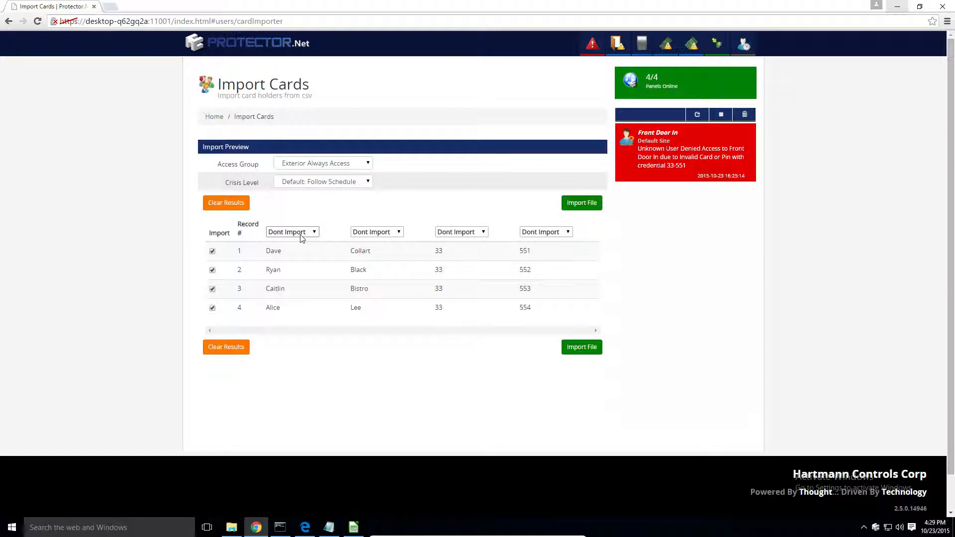
# Set the four column dropdowns to FirstName, LastName, SiteCode and CardNumber
pyautogui.click(293, 231)
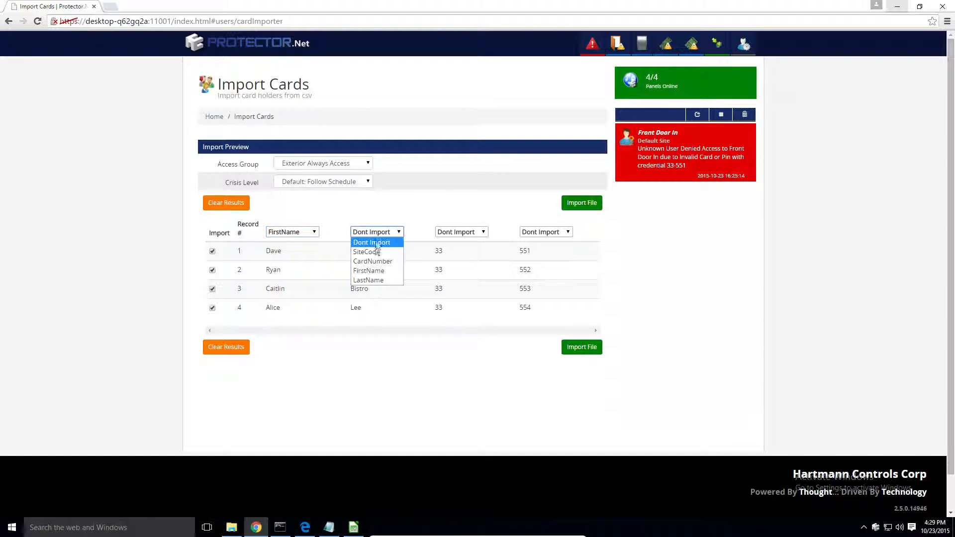
pyautogui.click(369, 280)
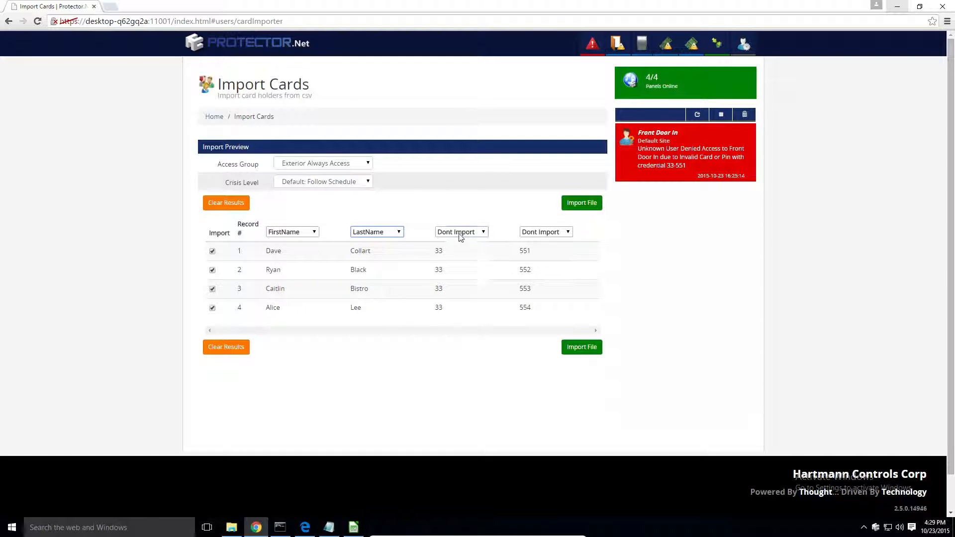
pyautogui.click(544, 231)
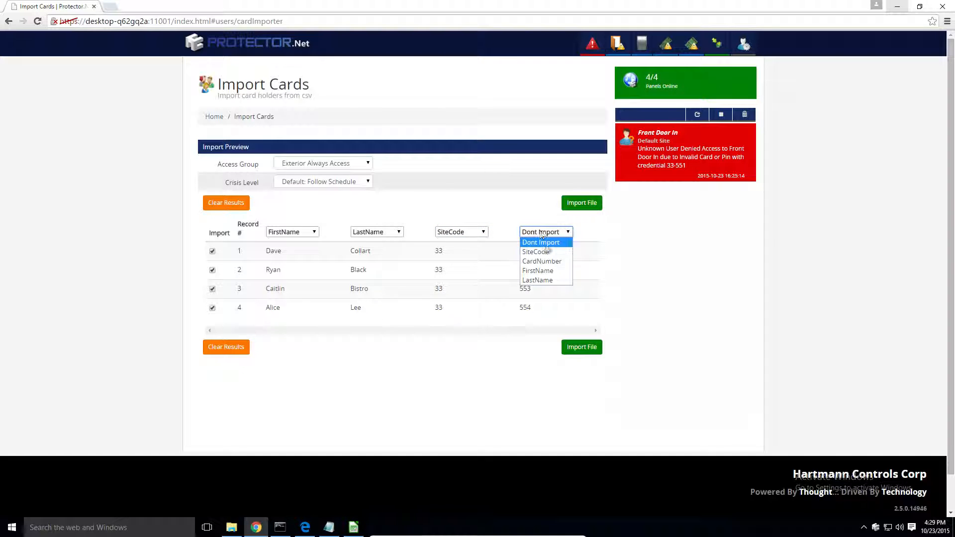
pyautogui.click(541, 261)
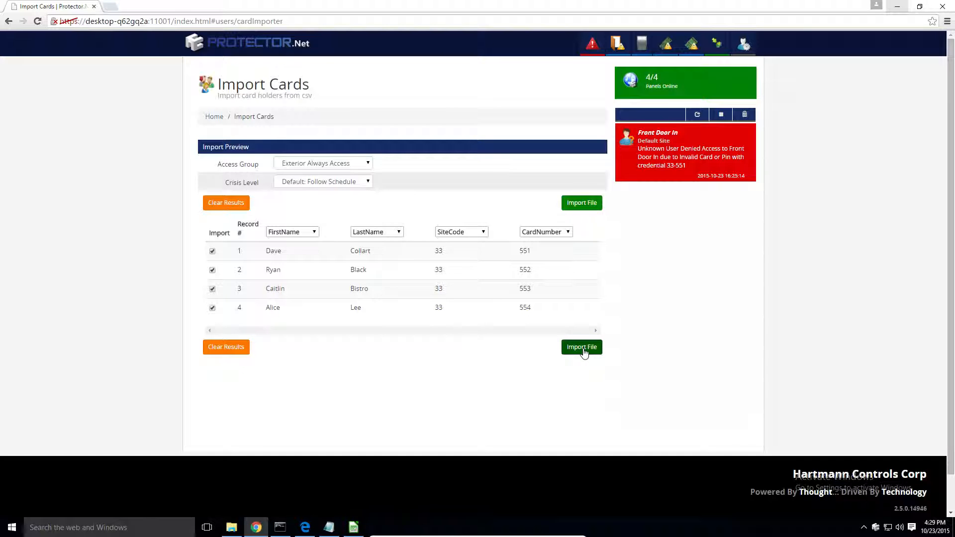
# Import the four mapped cardholder records and confirm the import
pyautogui.click(581, 347)
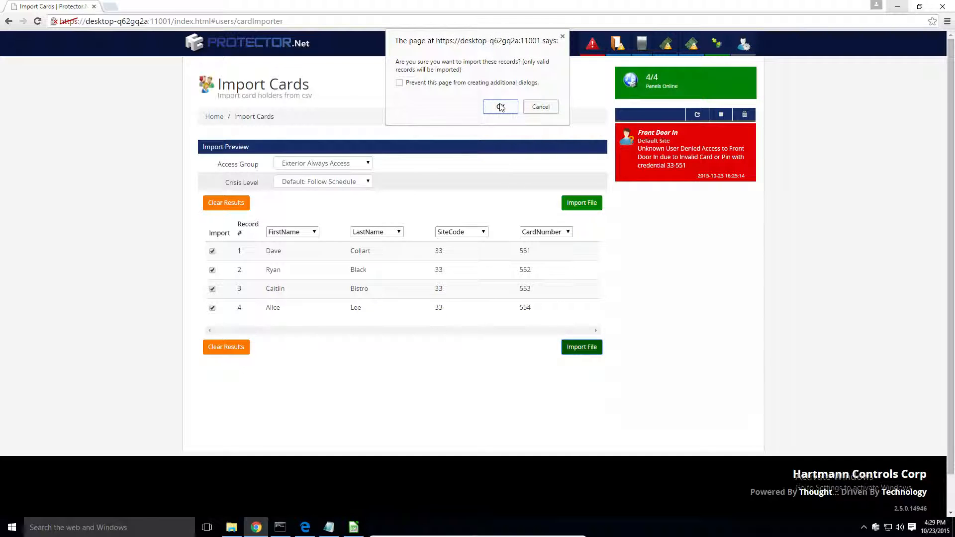
pyautogui.click(499, 107)
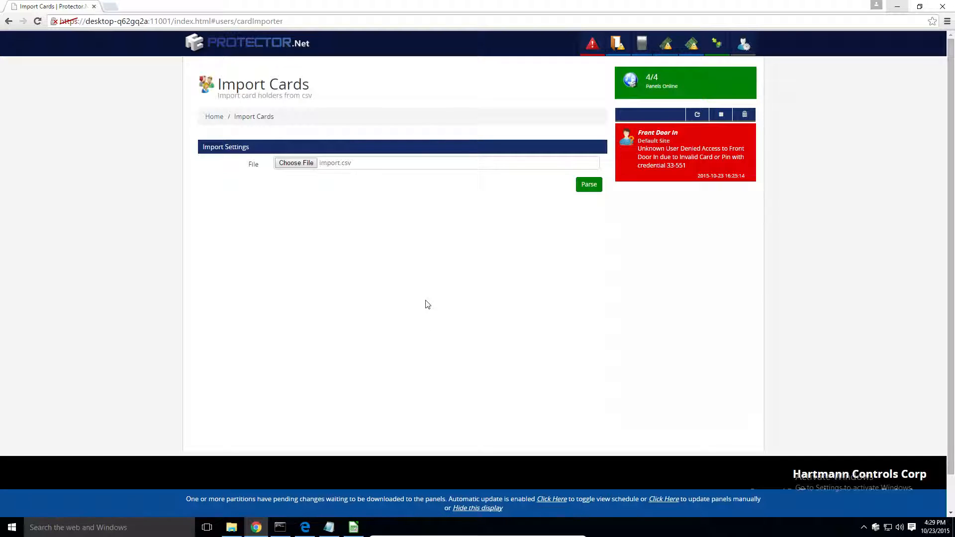
pyautogui.moveTo(368, 275)
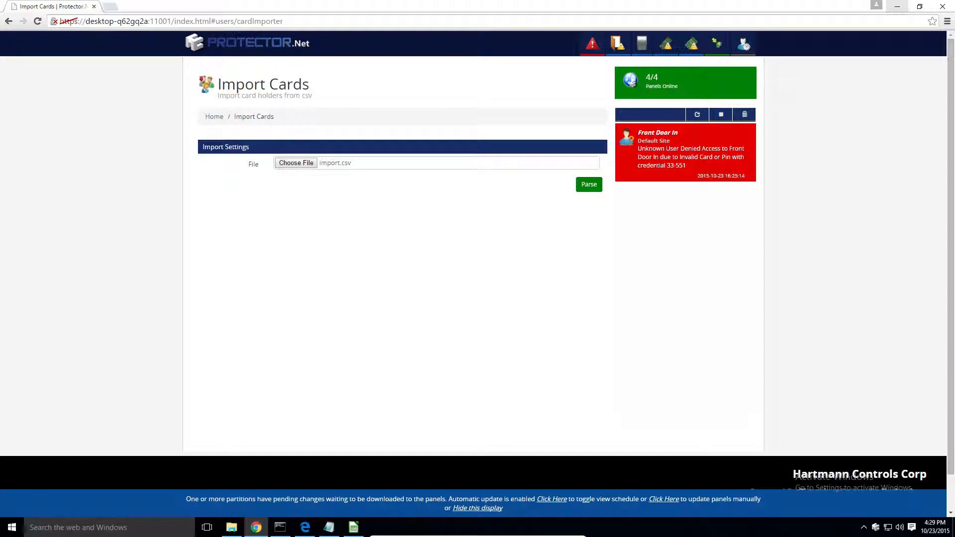
# Open the Users list, push pending changes to the panels manually, and dismiss the update status
pyautogui.click(214, 116)
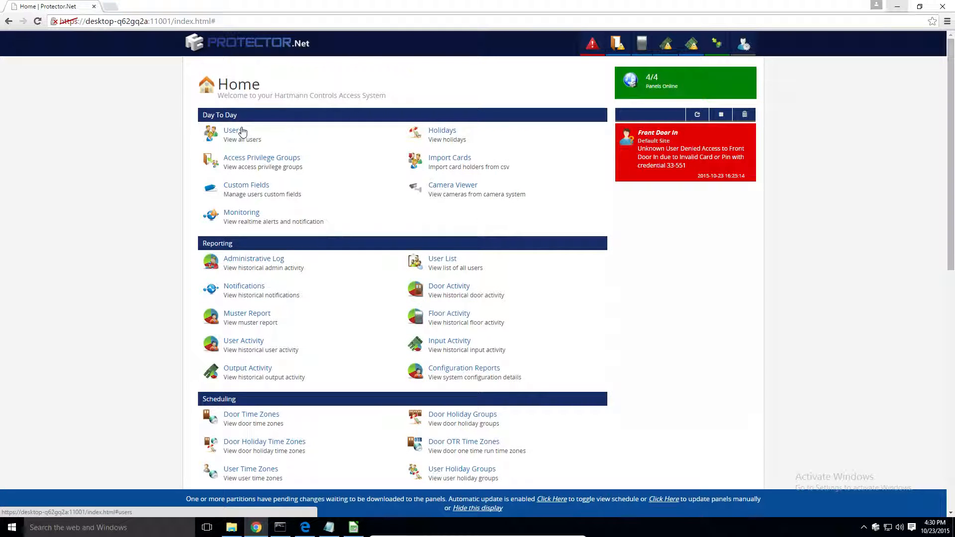
pyautogui.click(232, 130)
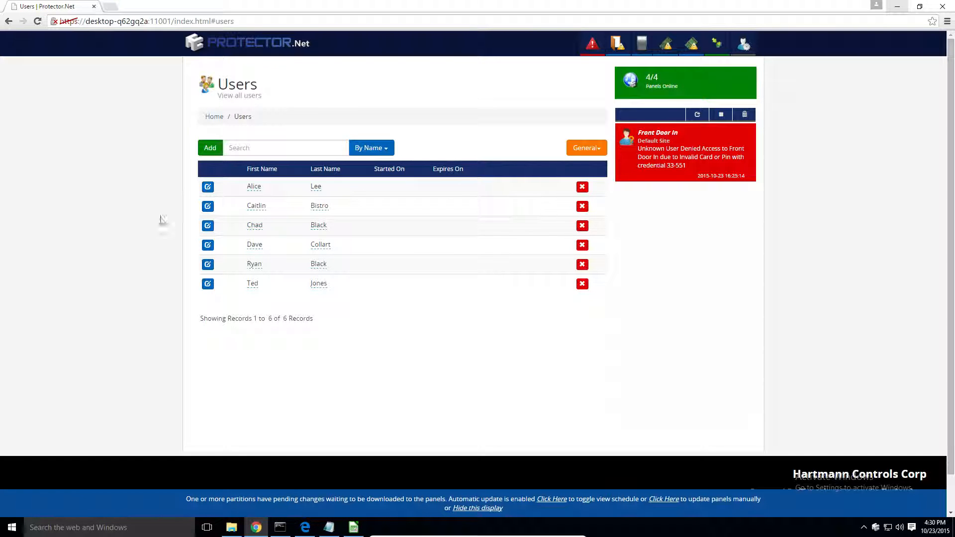
pyautogui.click(663, 499)
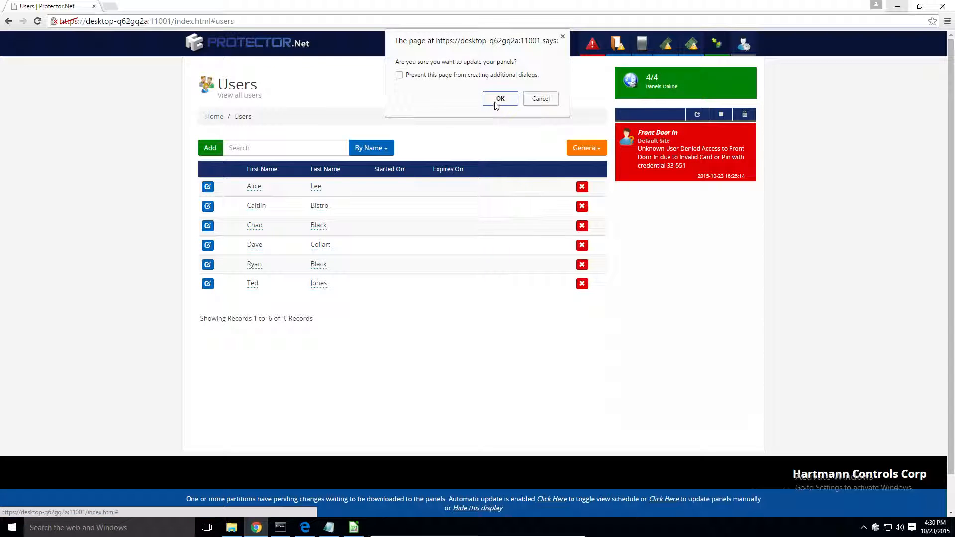
pyautogui.click(500, 99)
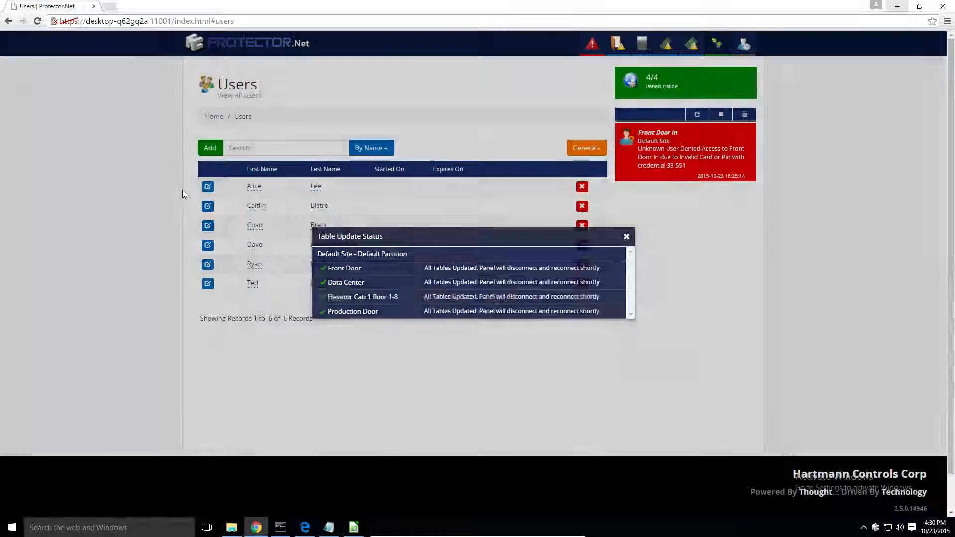
pyautogui.click(626, 236)
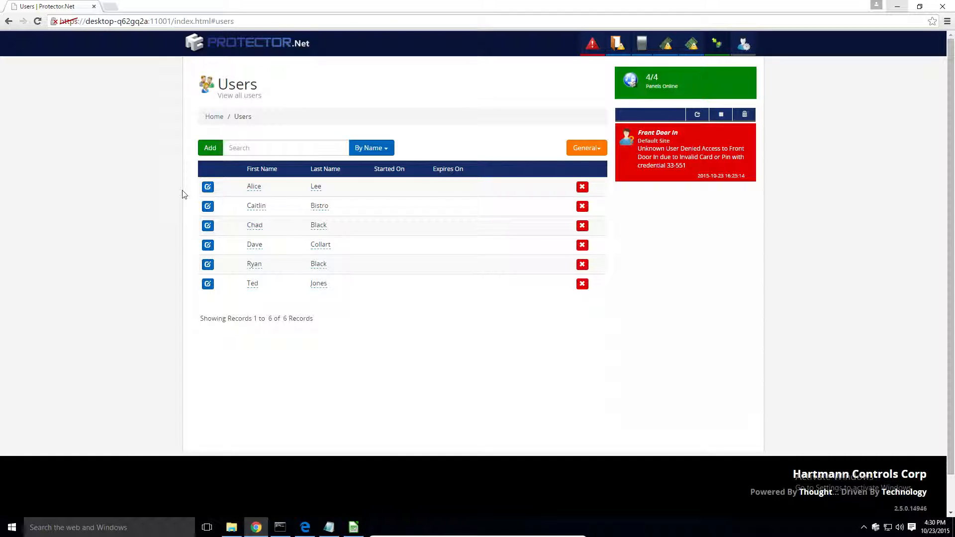